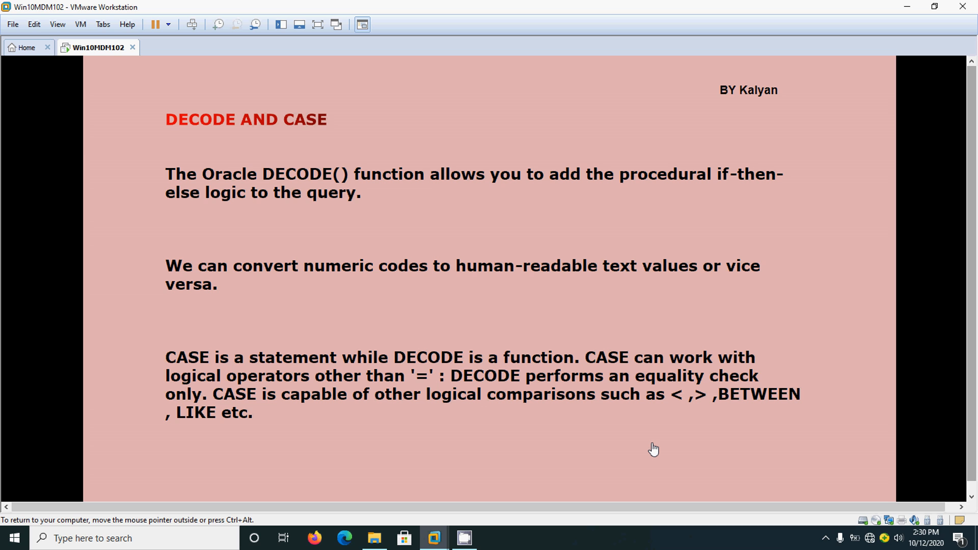
Step: Leave the DECODE vs CASE slide and return to the SQL Developer worksheet
key("alt+tab")
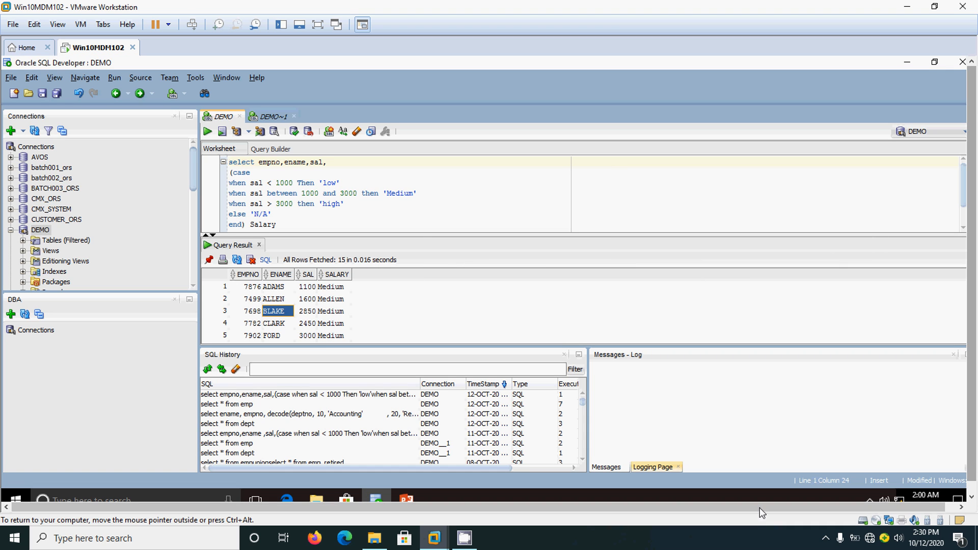
mouse_move(333, 419)
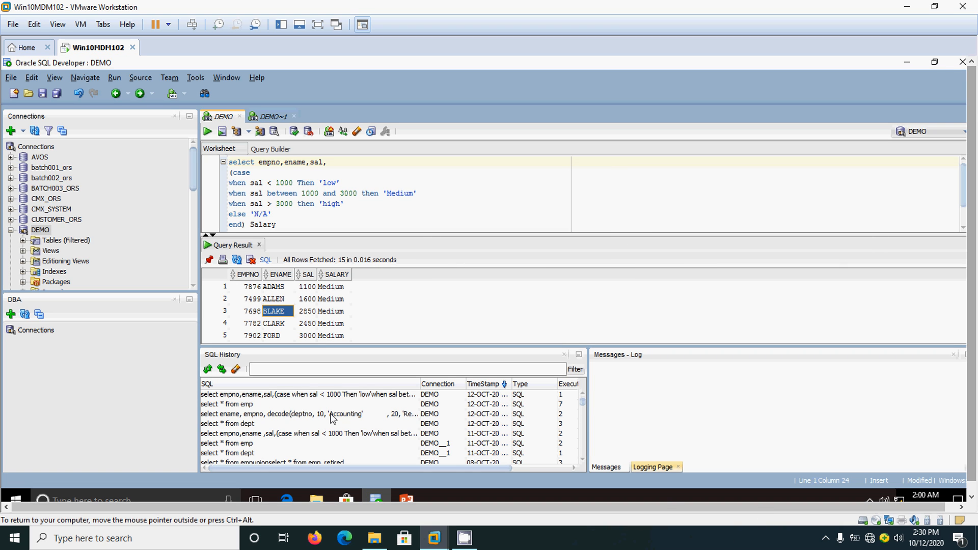
mouse_move(330, 414)
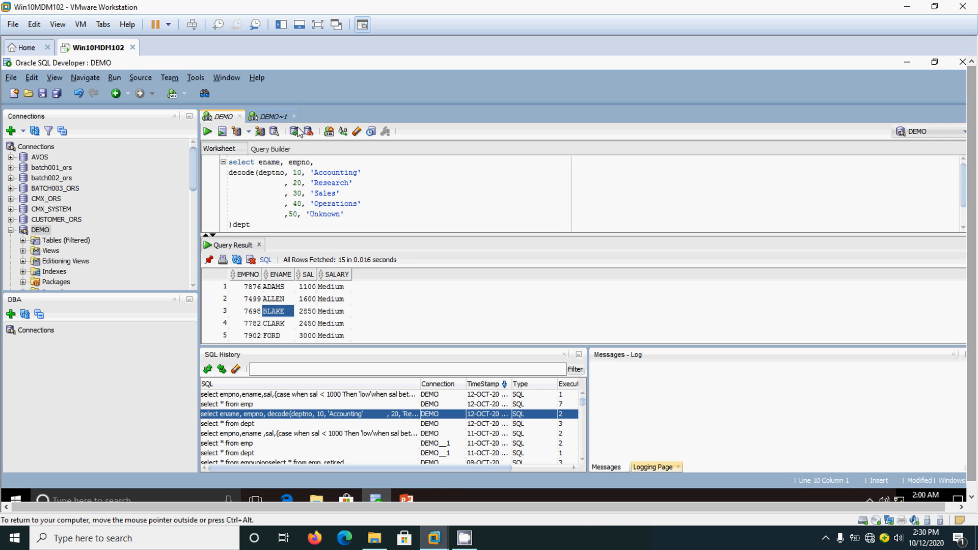
Step: Load the decode(deptno, 10, 'Accounting'…) query from SQL History into the DEMO worksheet
left_click(271, 117)
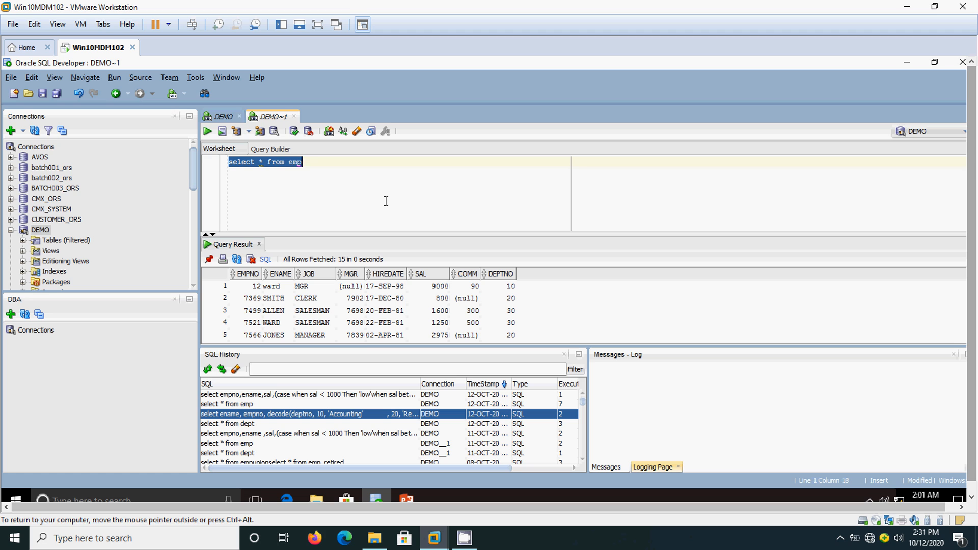
mouse_move(222, 117)
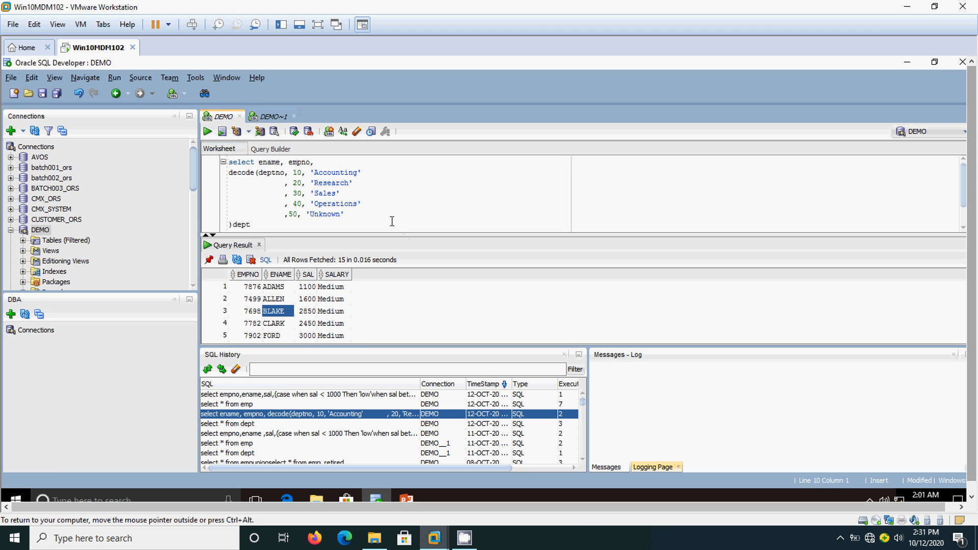
left_click(237, 172)
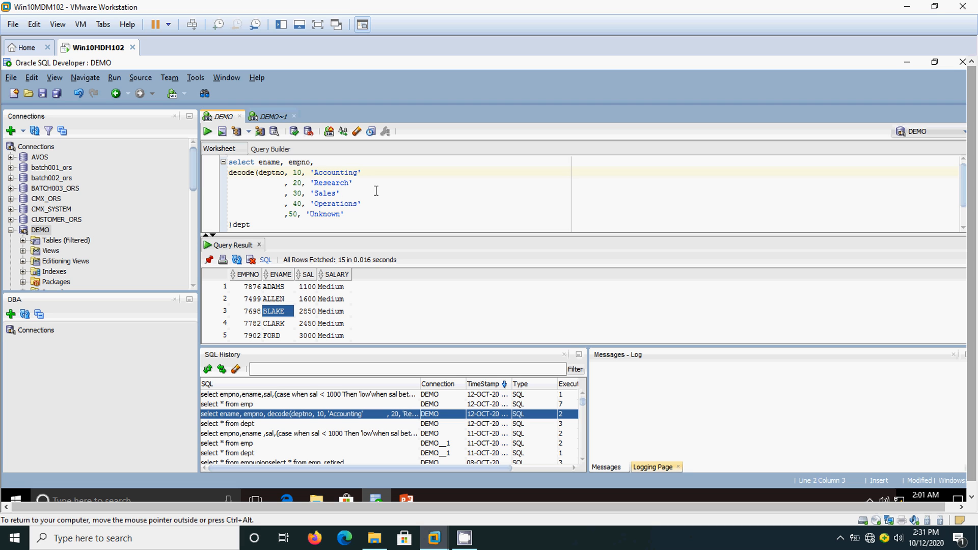
mouse_move(306, 211)
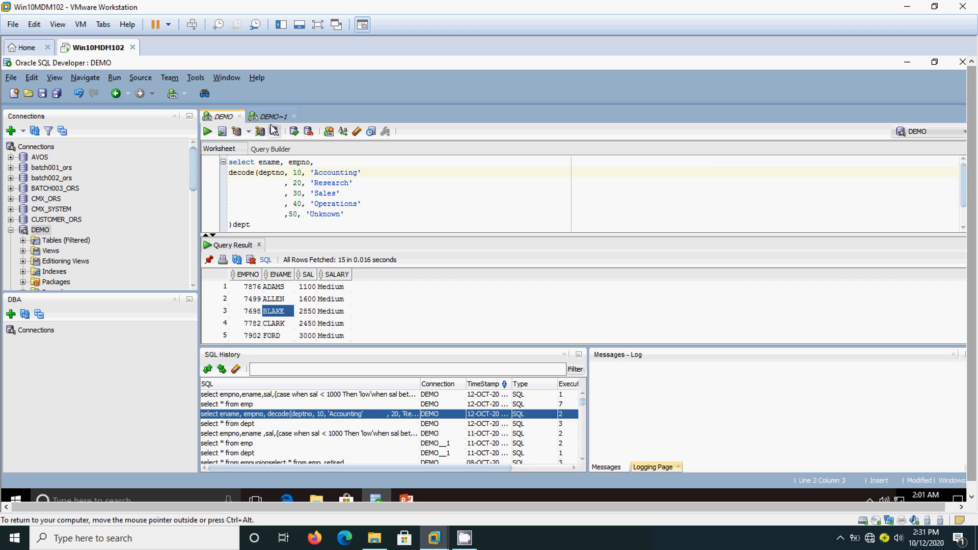
Step: Query the dept table in DEMO~1 to list four departments, then return to DEMO
left_click(271, 117)
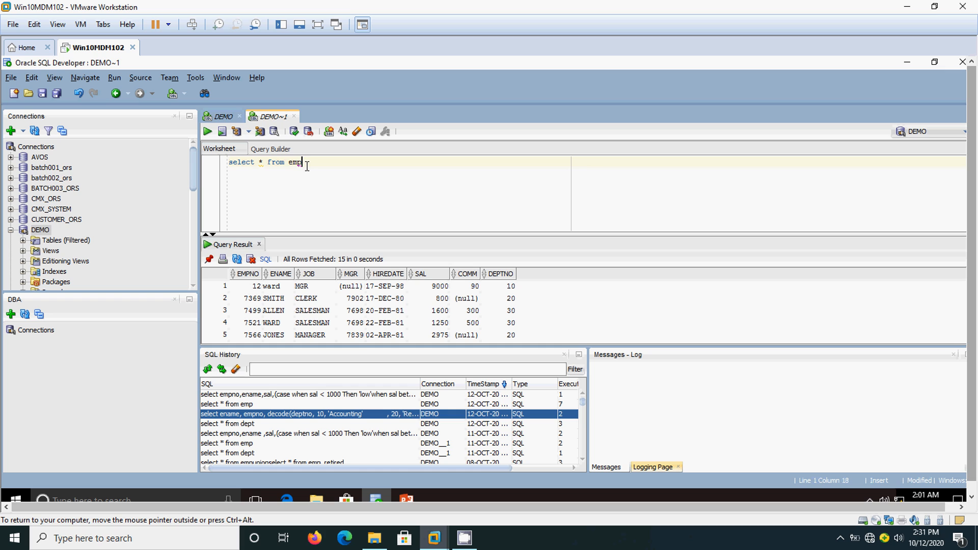
type("dept")
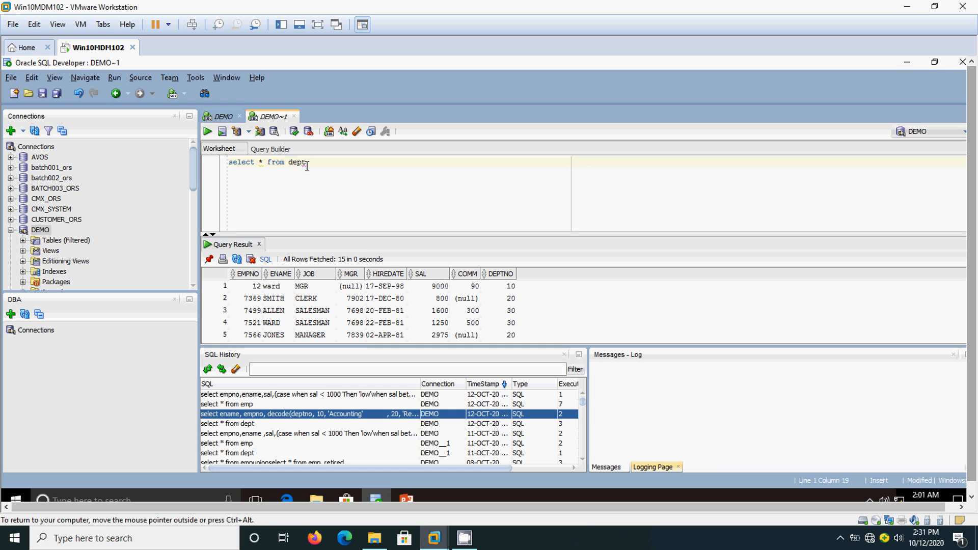
left_click(206, 131)
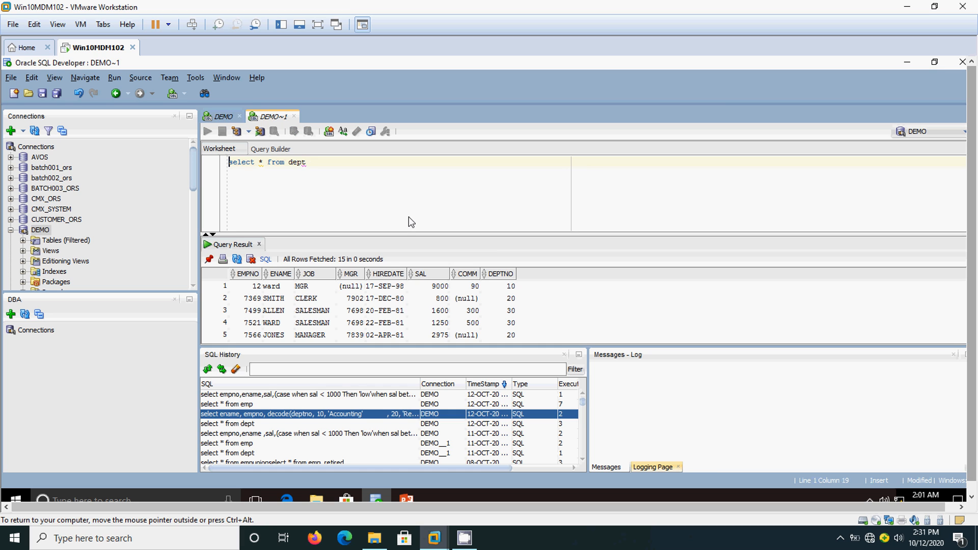
left_click(207, 131)
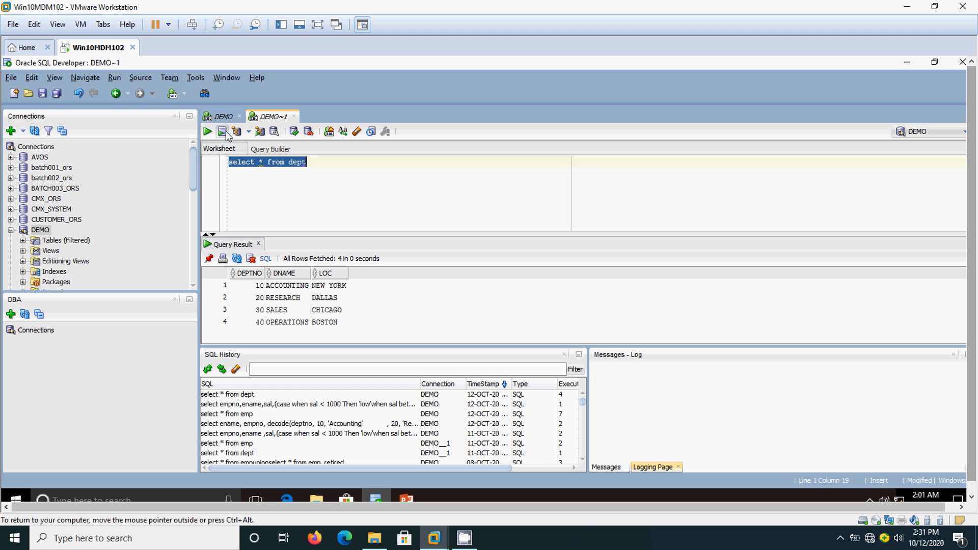
left_click(221, 116)
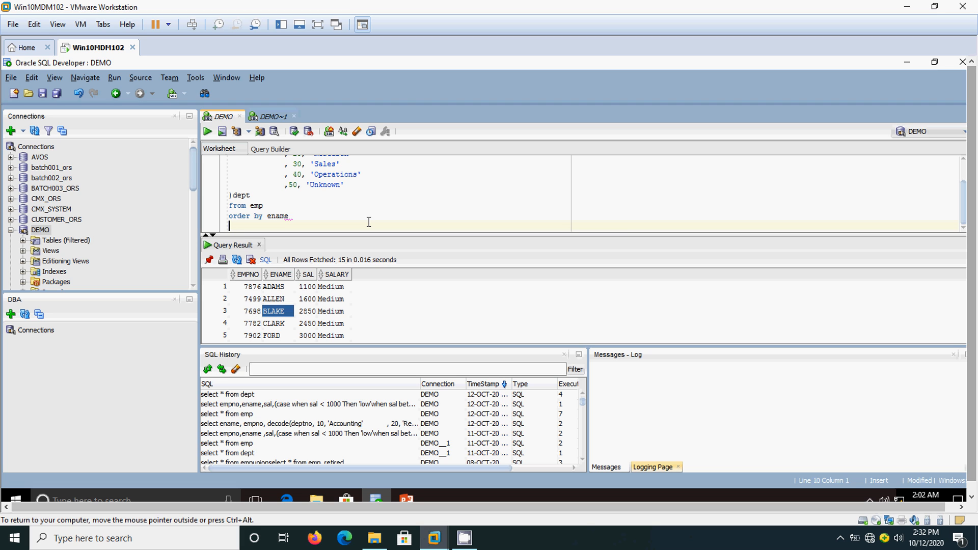
Step: Run the DECODE query and inspect the first row: ADAMS, 7876, Research
key("ctrl+a")
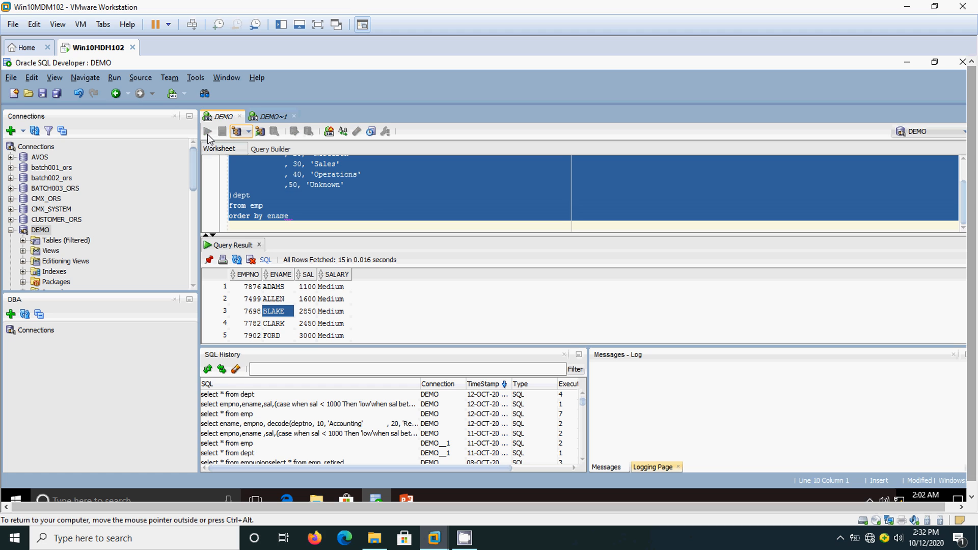
left_click(208, 131)
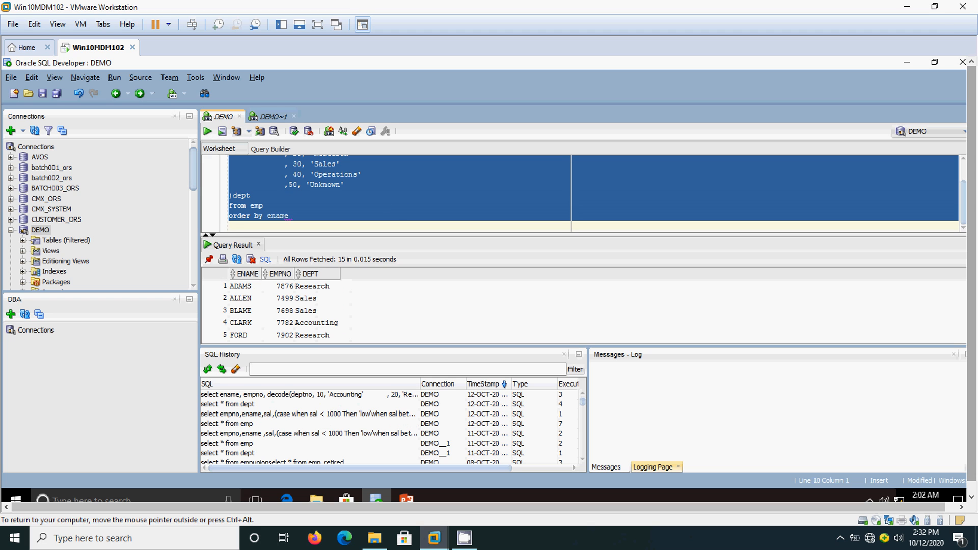
double_click(312, 286)
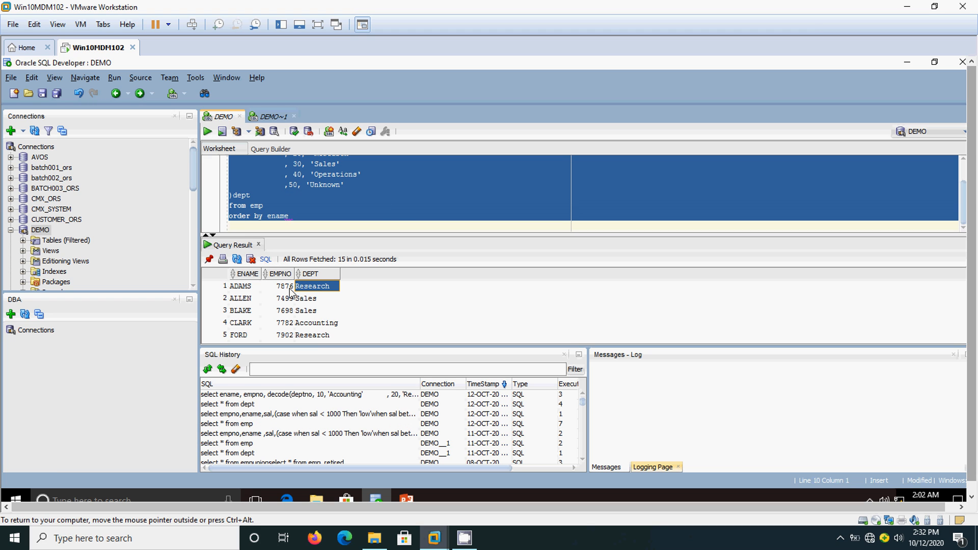
left_click(284, 285)
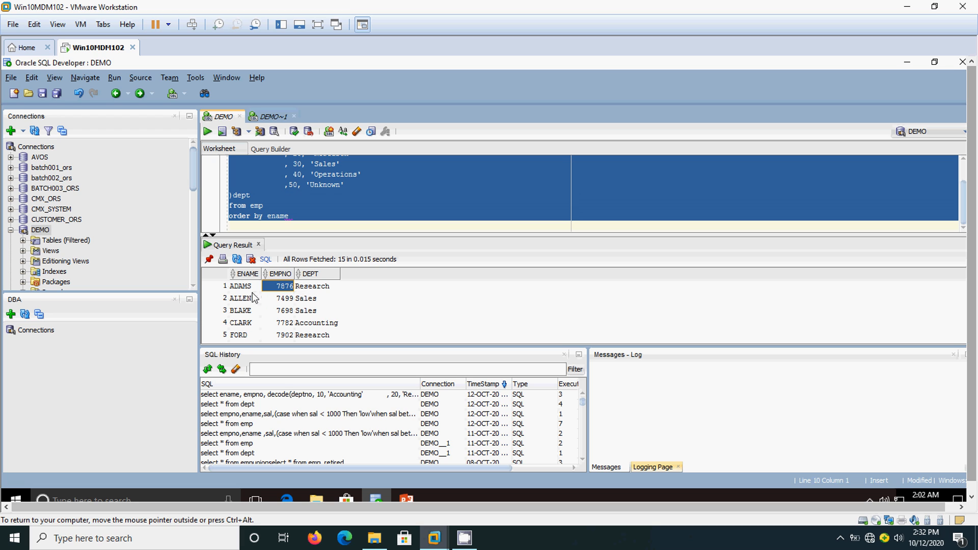
left_click(240, 286)
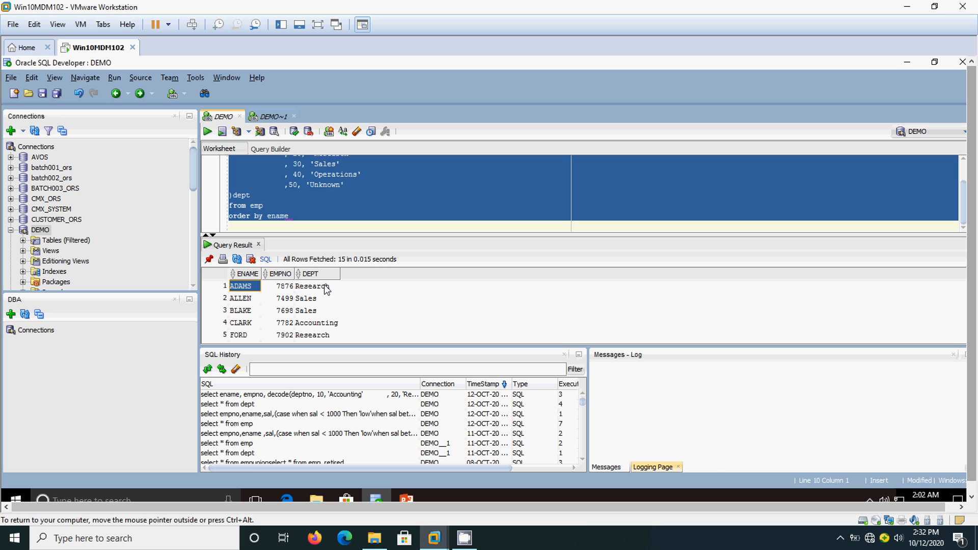
Step: Switch to the DEMO~1 worksheet and edit its query to select * from emp
left_click(312, 286)
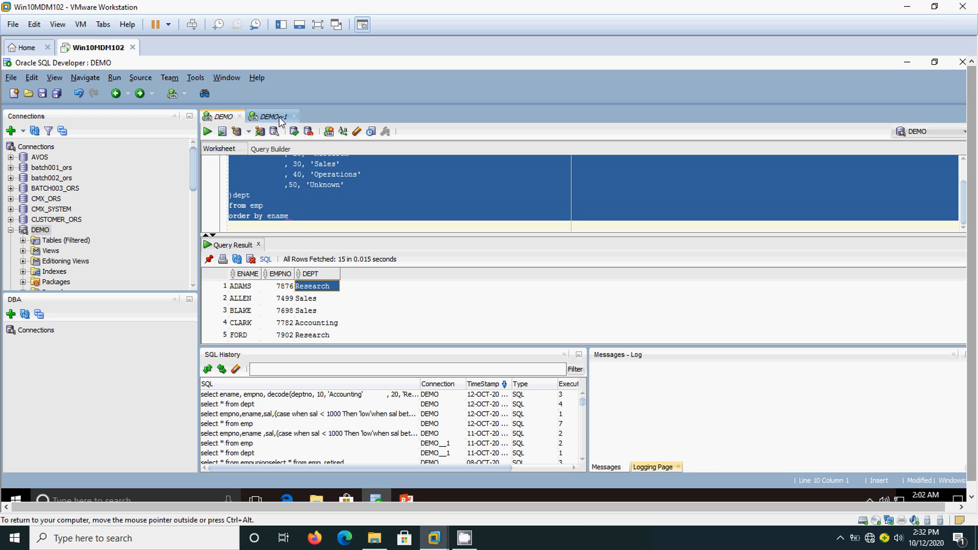
left_click(269, 116)
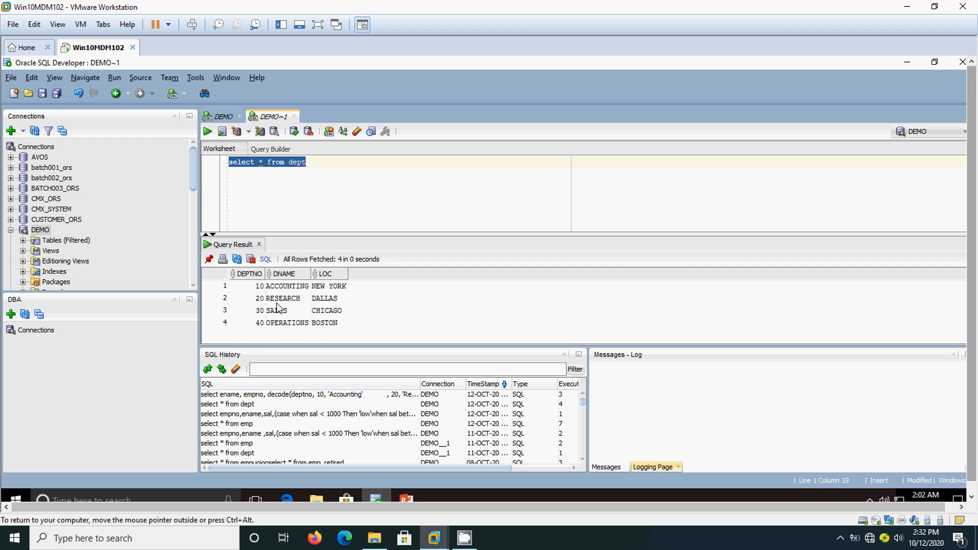
left_click(248, 298)
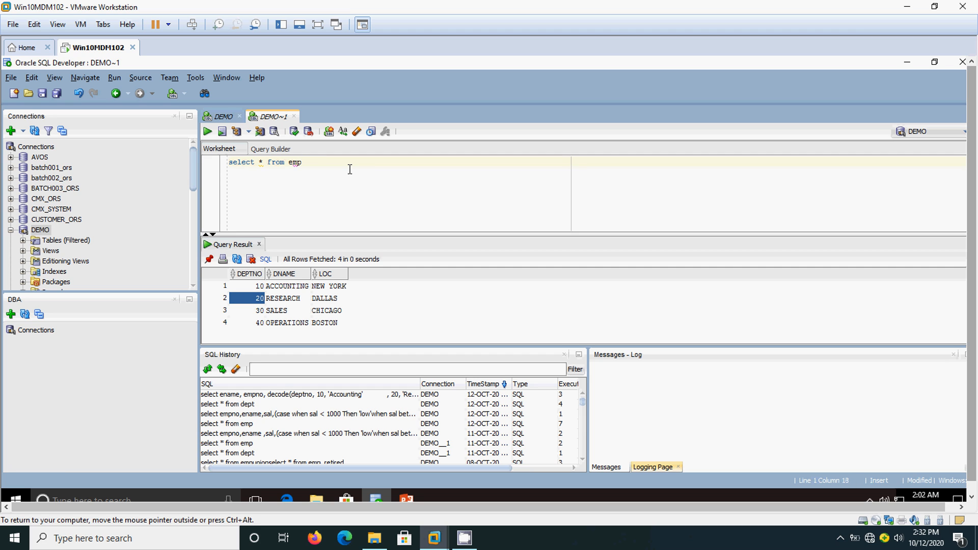
Step: Run select * from emp and scroll through the 15 employees with raw department numbers
left_click(207, 131)
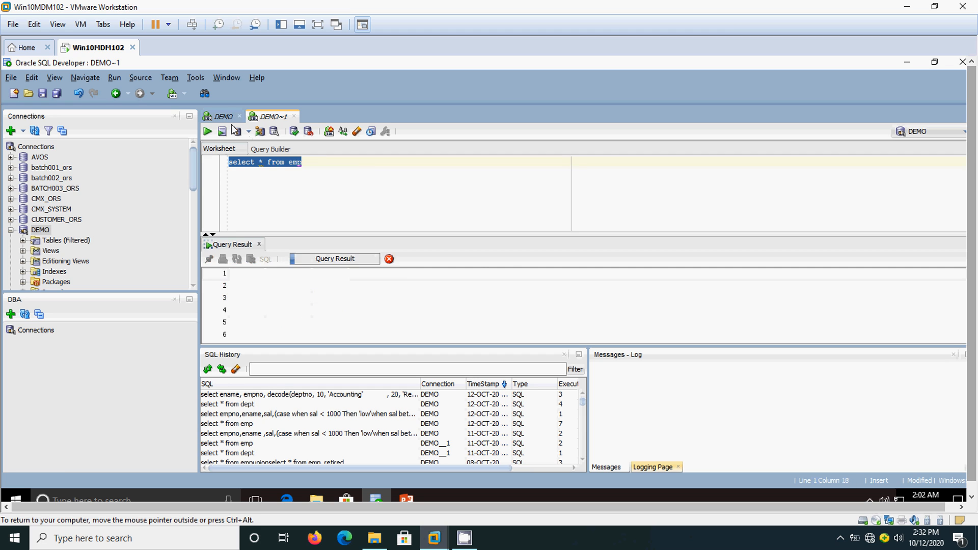
left_click(222, 116)
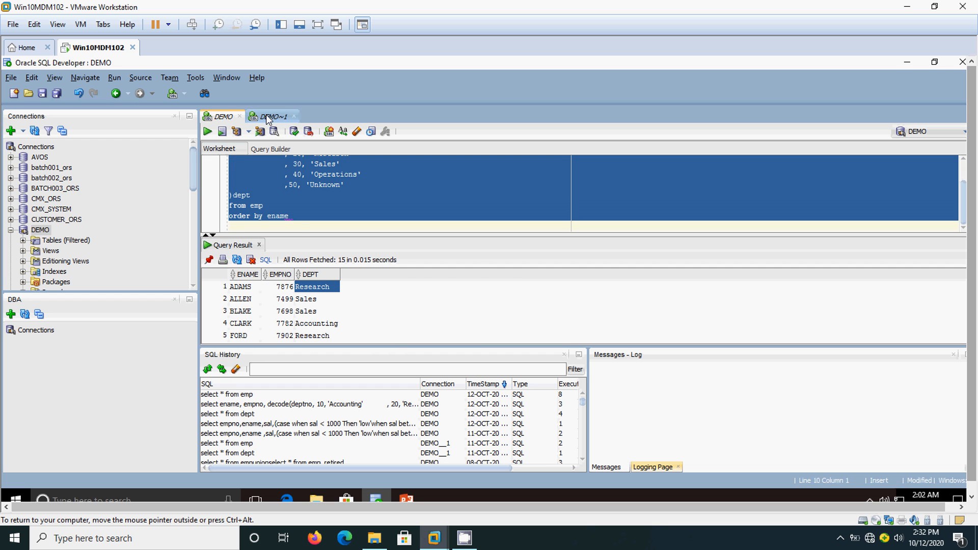
left_click(272, 117)
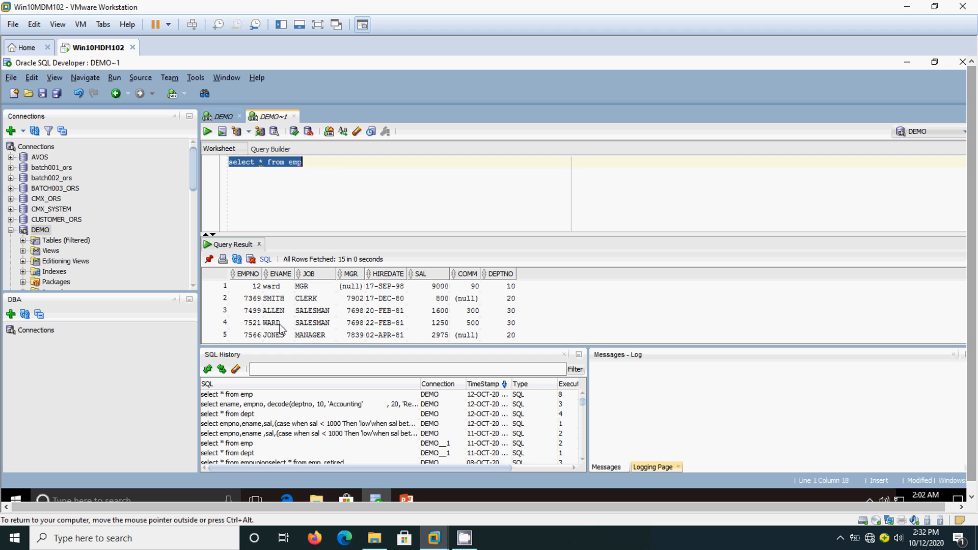
scroll("down", 3)
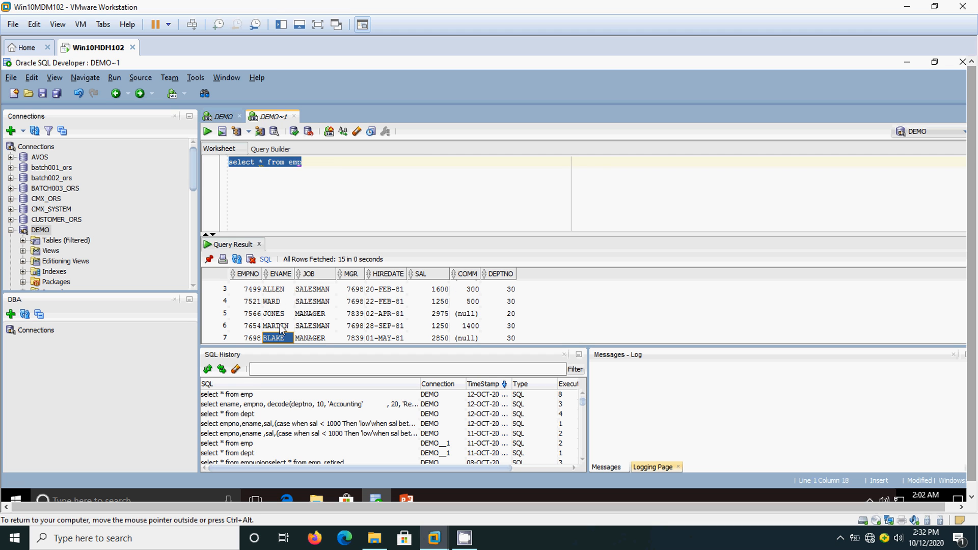
scroll("down", 3)
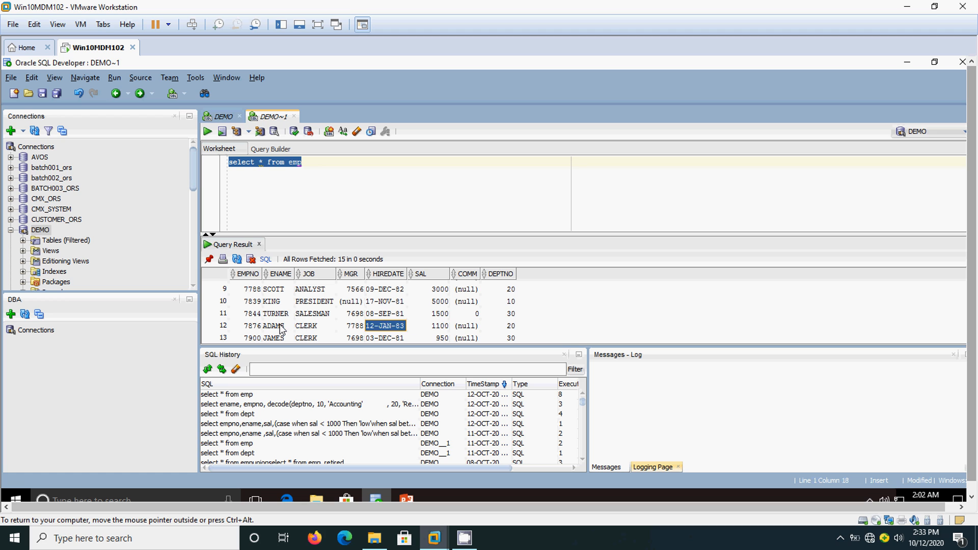
left_click(500, 326)
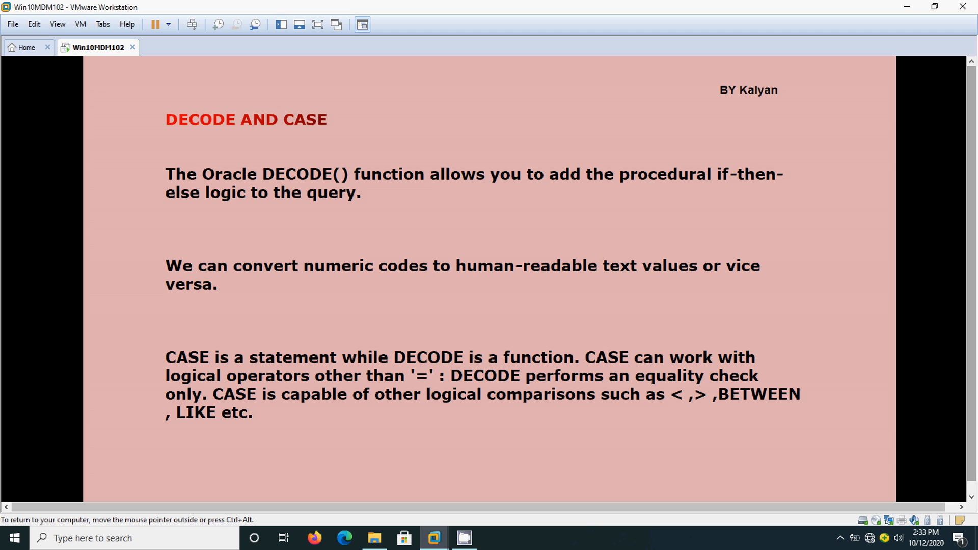
key("alt+tab")
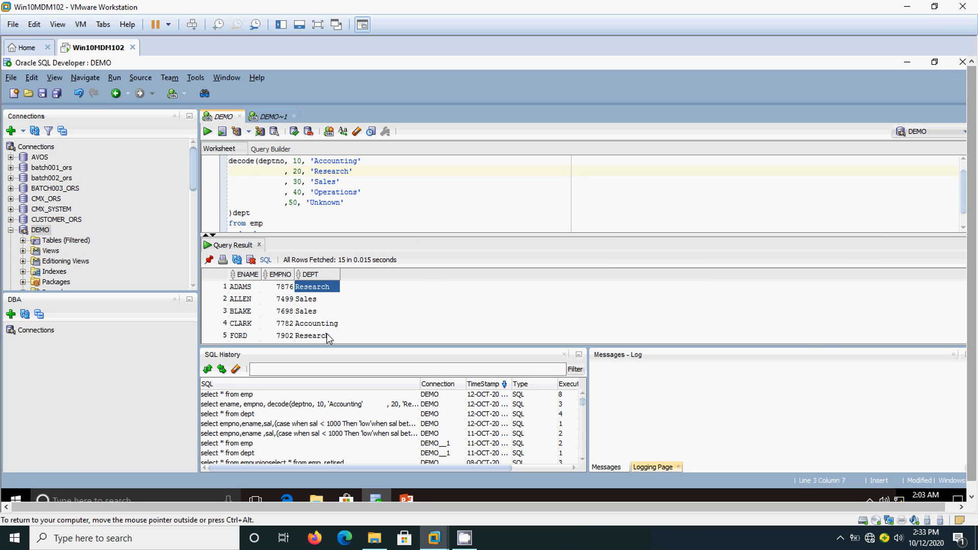
Step: Recall the CASE salary query and change 'when sal 3000' to 'when sal > 3000'
left_click(309, 423)
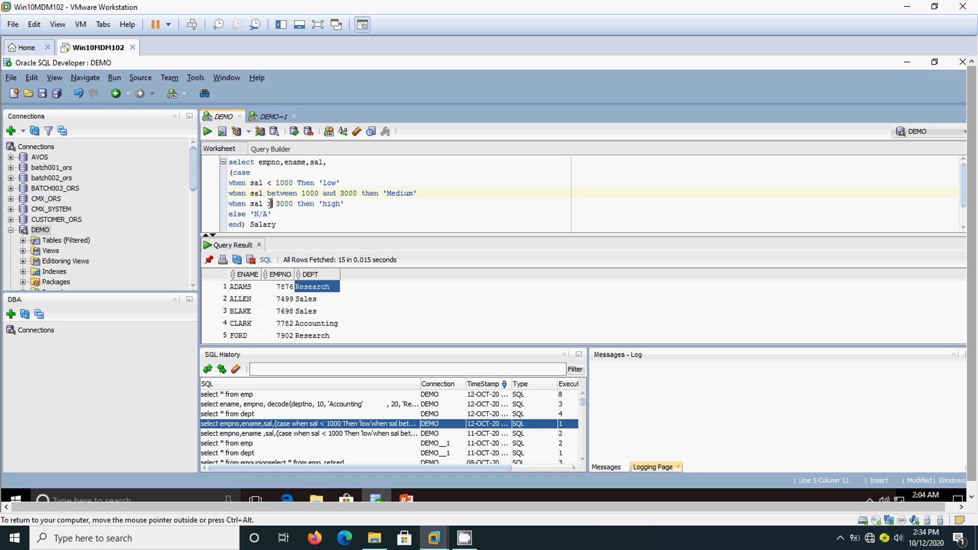
type(">")
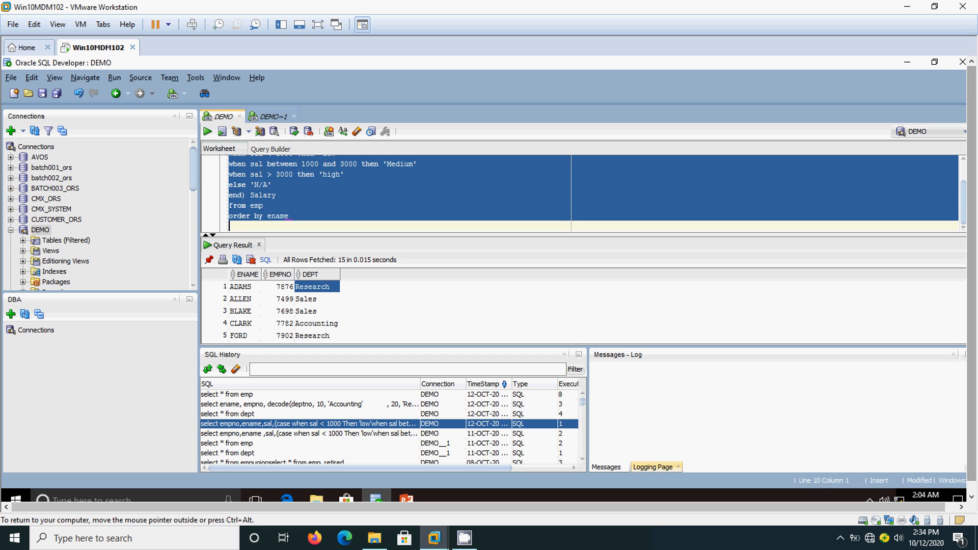
Step: Run the CASE query and check salary labels, e.g. ADAMS 1100 and FORD 3000 Medium
left_click(206, 131)
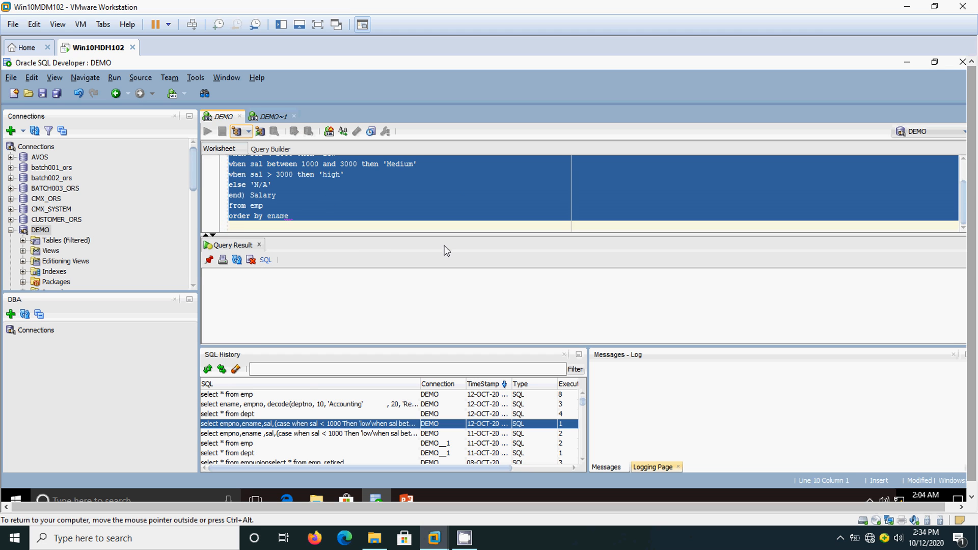
left_click(208, 131)
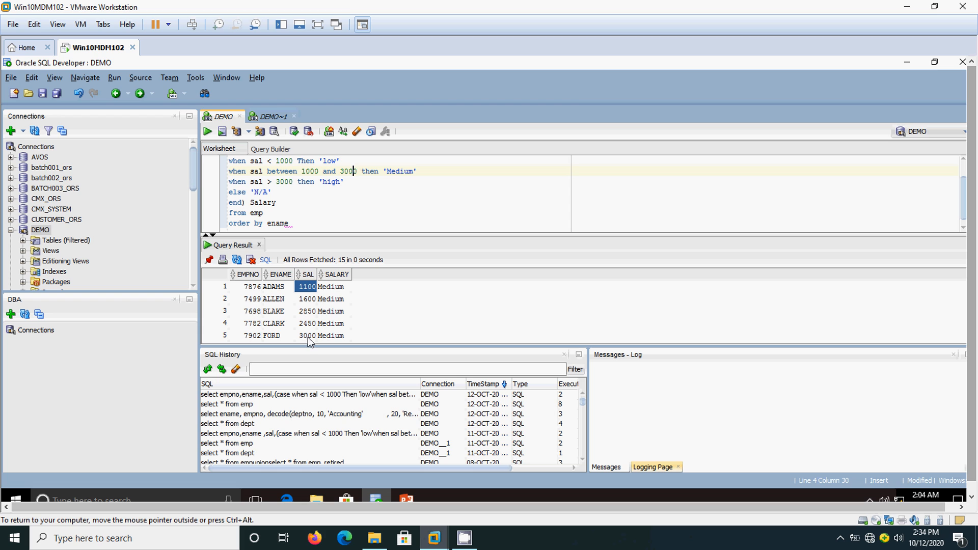
left_click(306, 335)
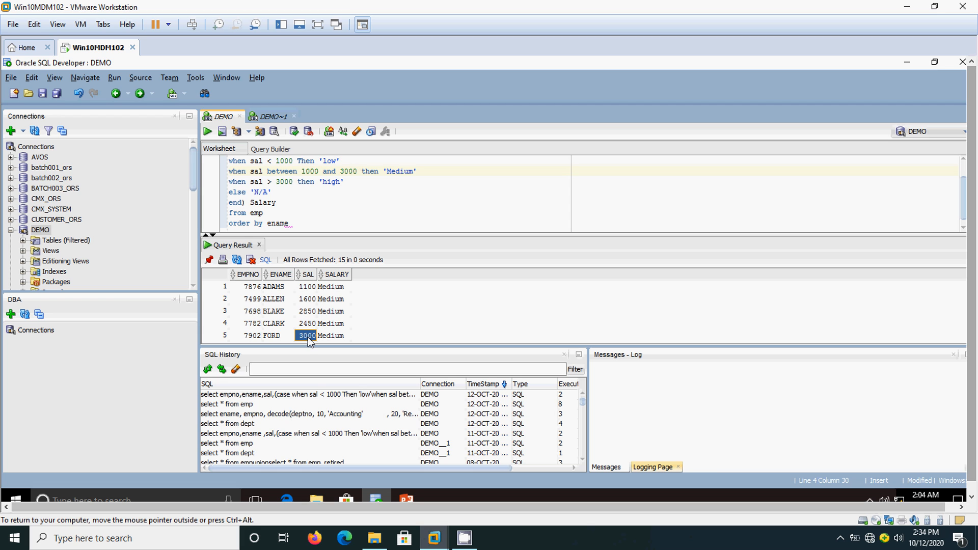
scroll("down", 3)
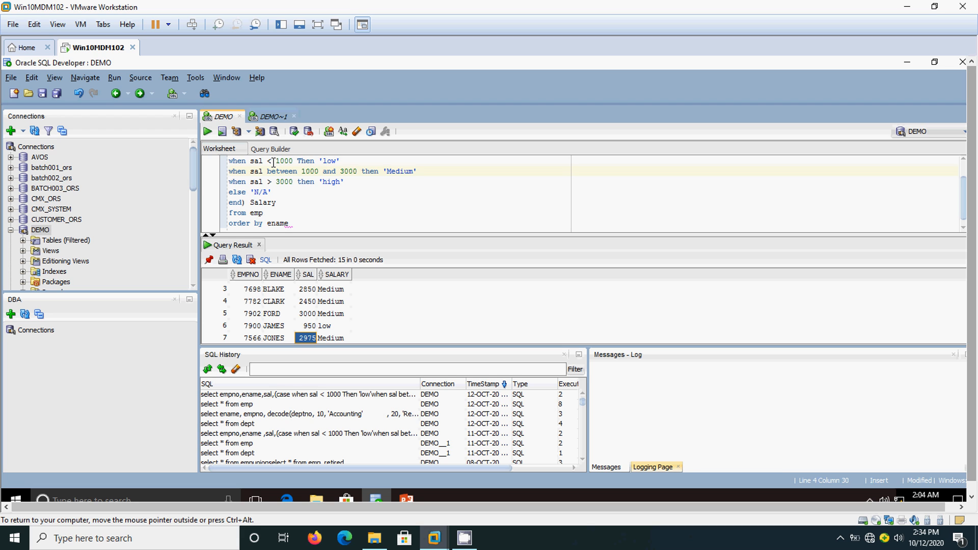
mouse_move(310, 330)
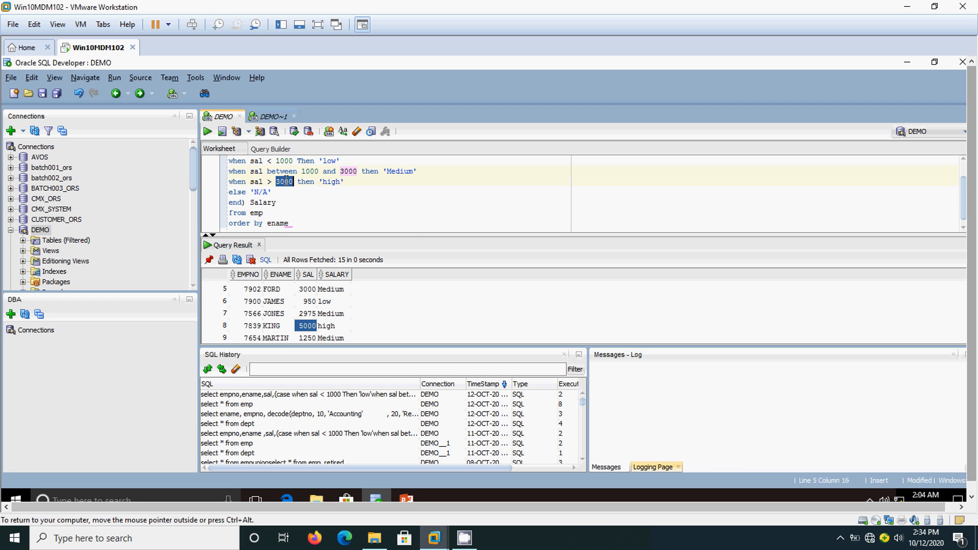
left_click(289, 217)
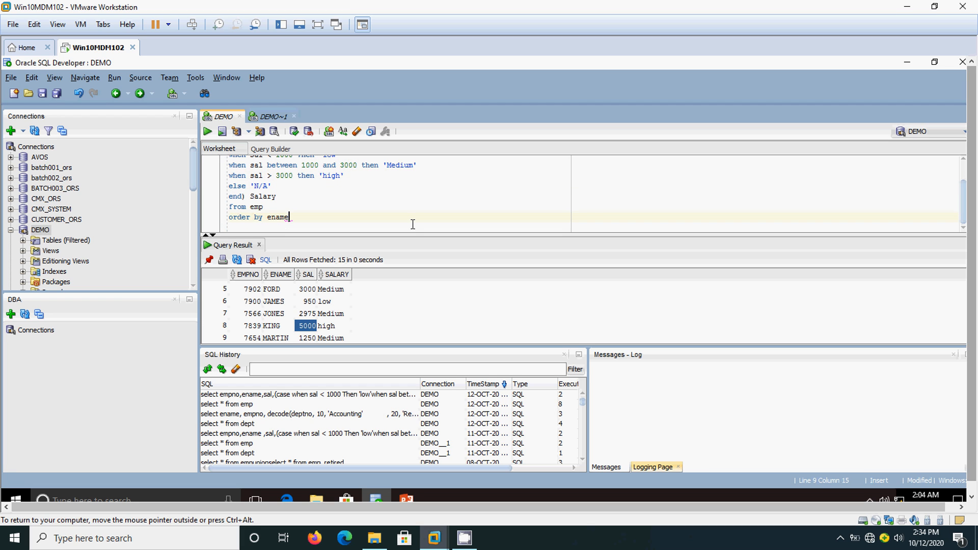